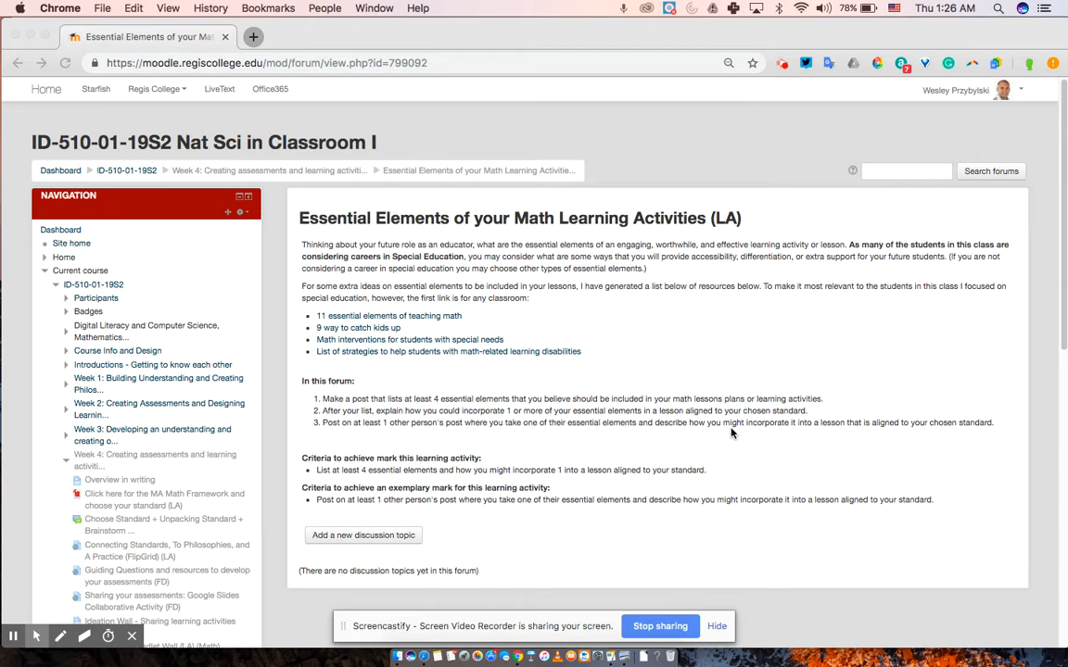
mouse_move(708, 346)
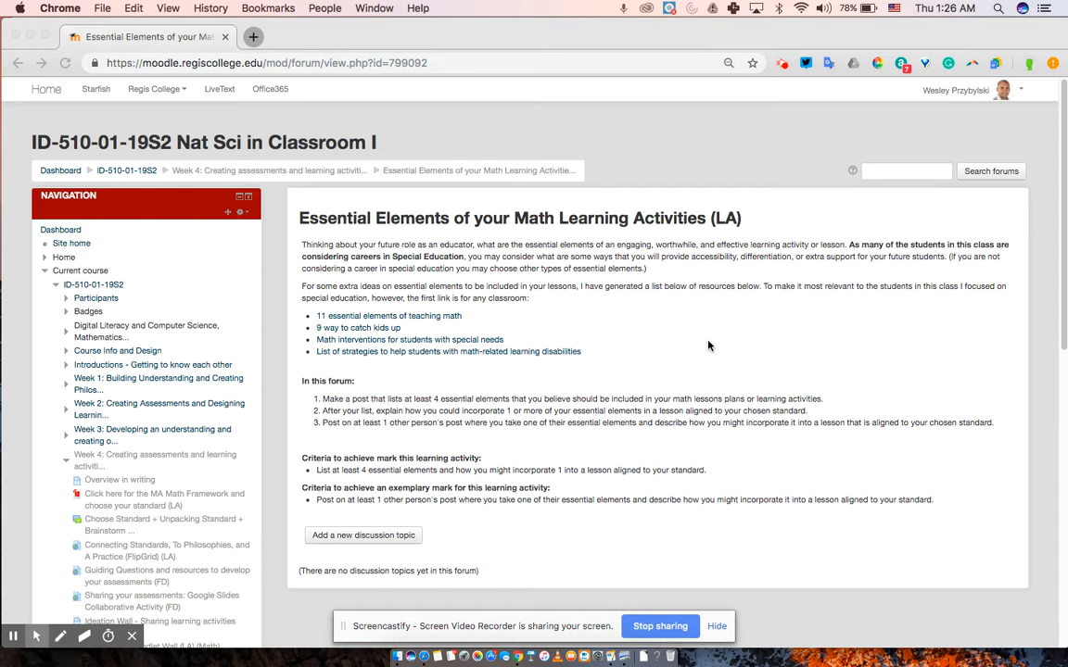
mouse_move(393, 261)
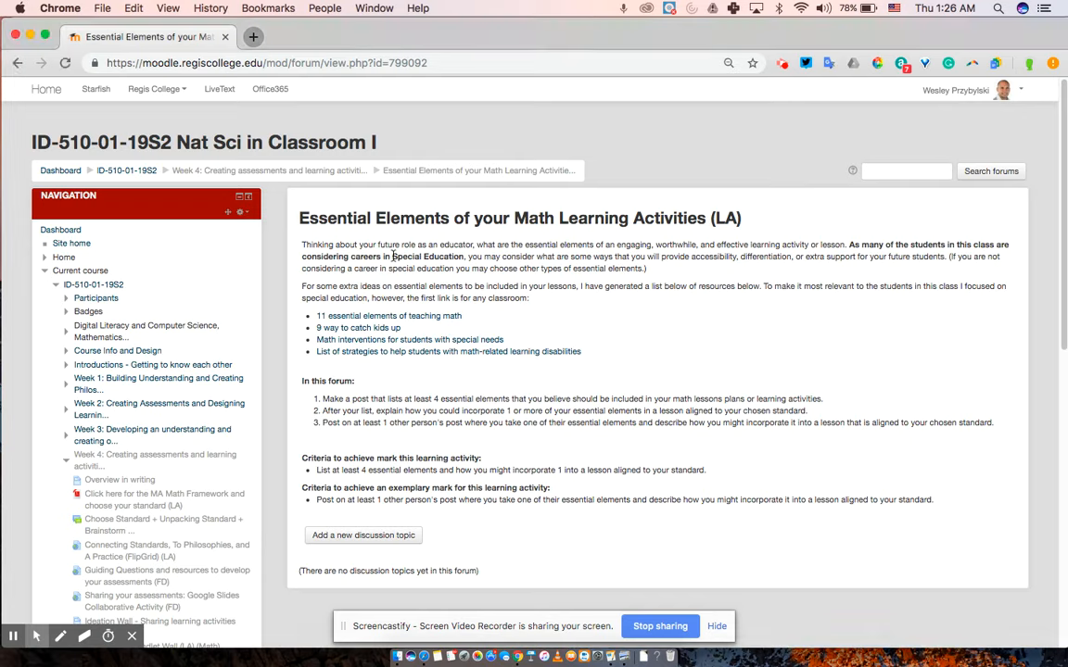
Step: Highlight the words 'Special Education' in the forum's introduction paragraph
double_click(412, 256)
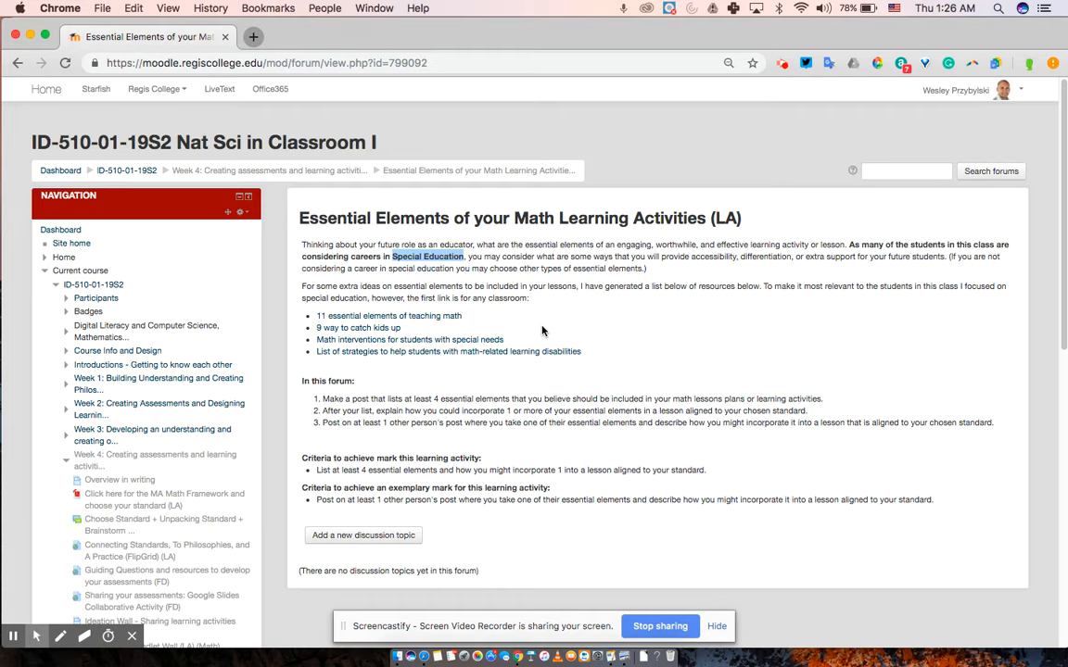
mouse_move(382, 322)
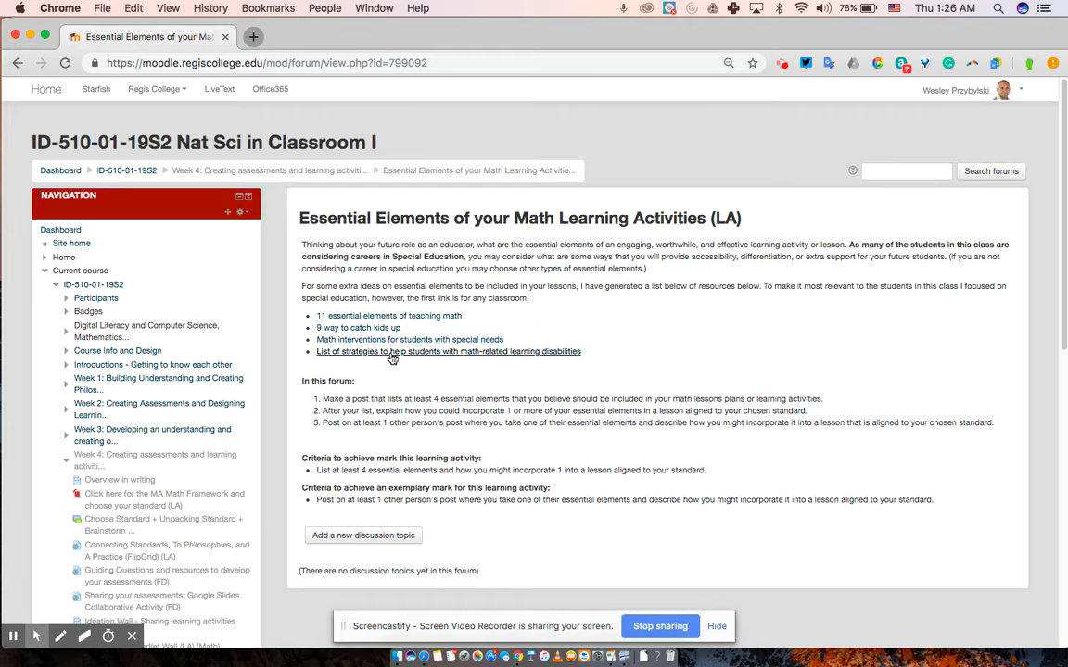
mouse_move(437, 382)
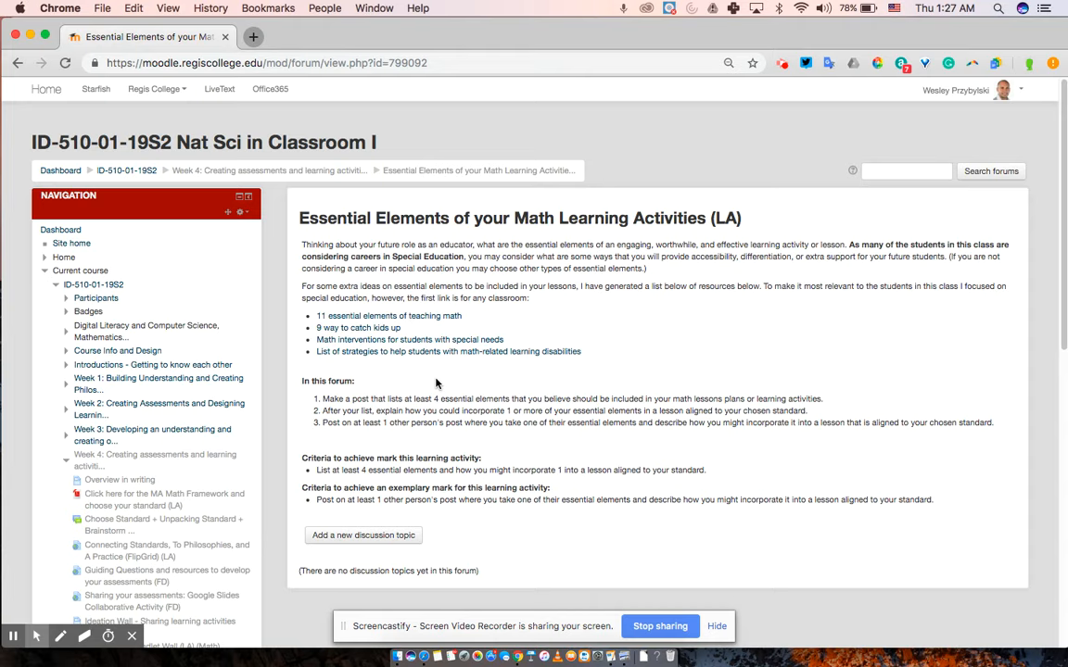
Step: Highlight the first numbered instruction about posting at least 4 essential elements
triple_click(561, 399)
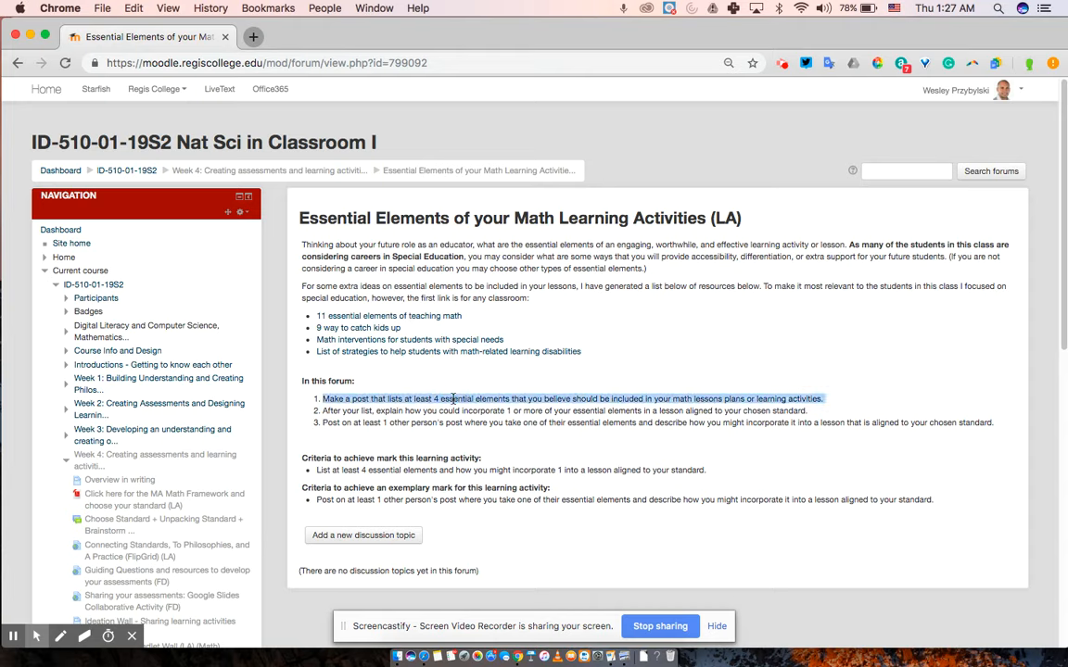
mouse_move(529, 382)
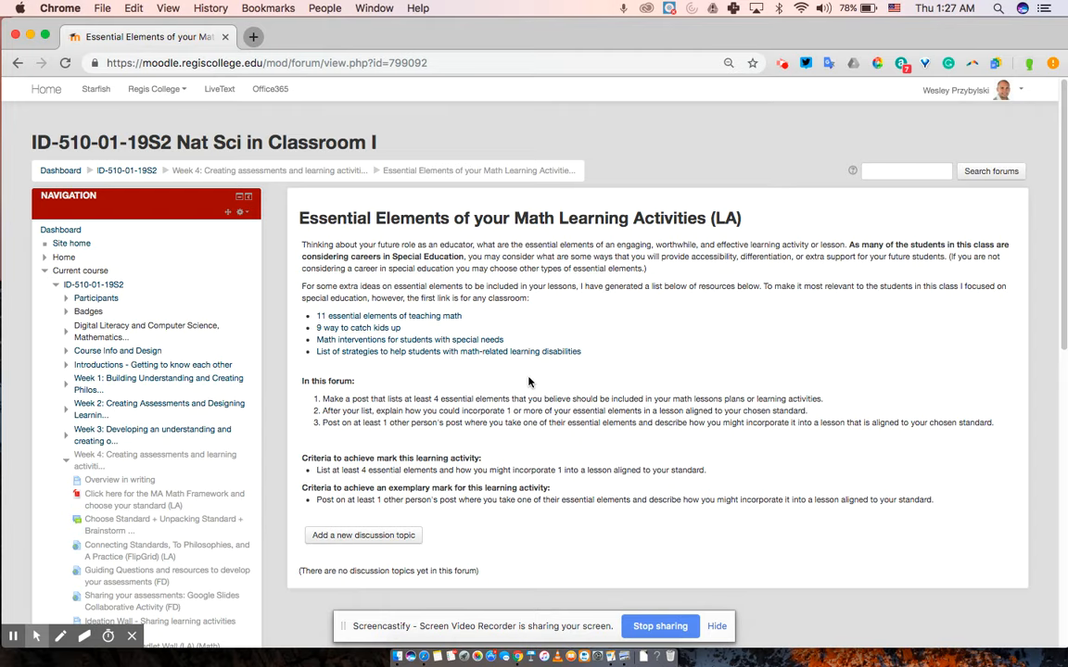
mouse_move(862, 404)
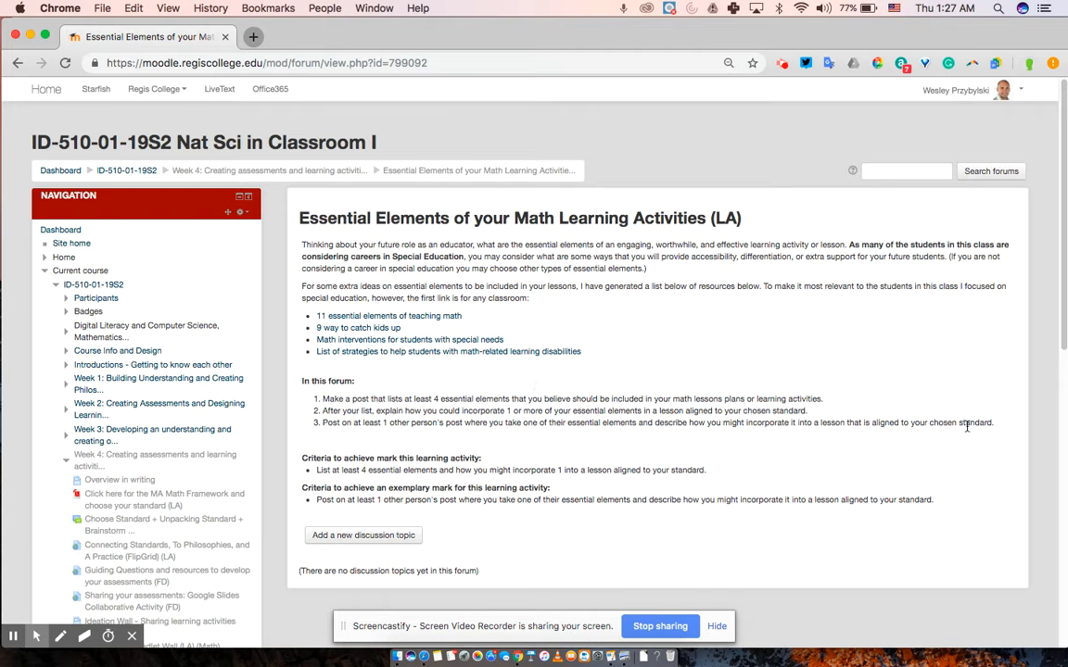
mouse_move(565, 422)
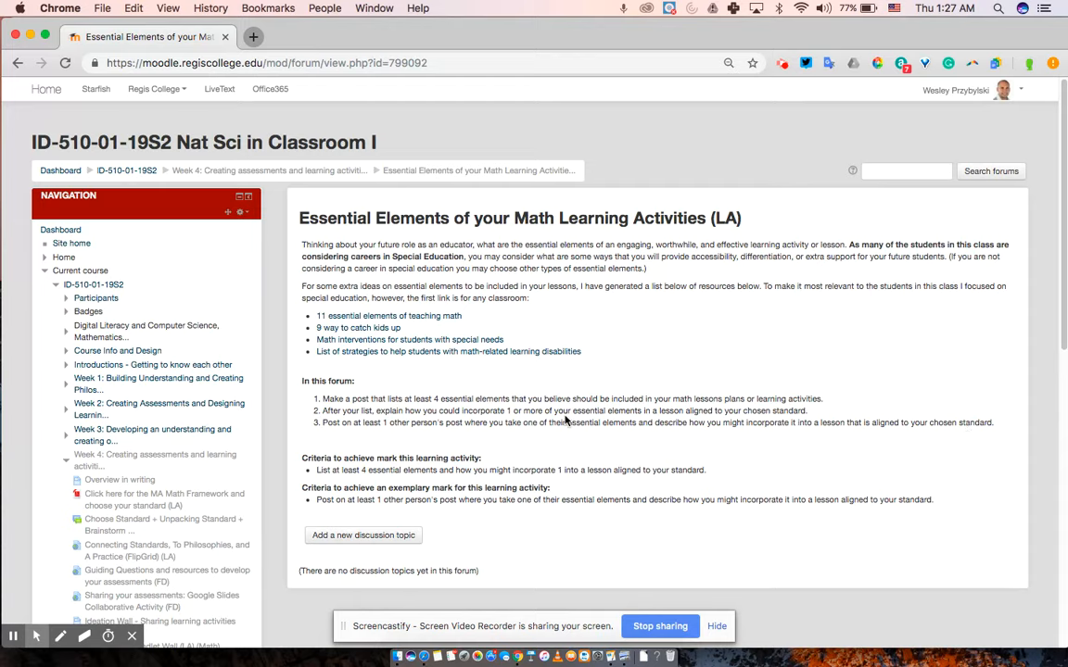
mouse_move(660, 375)
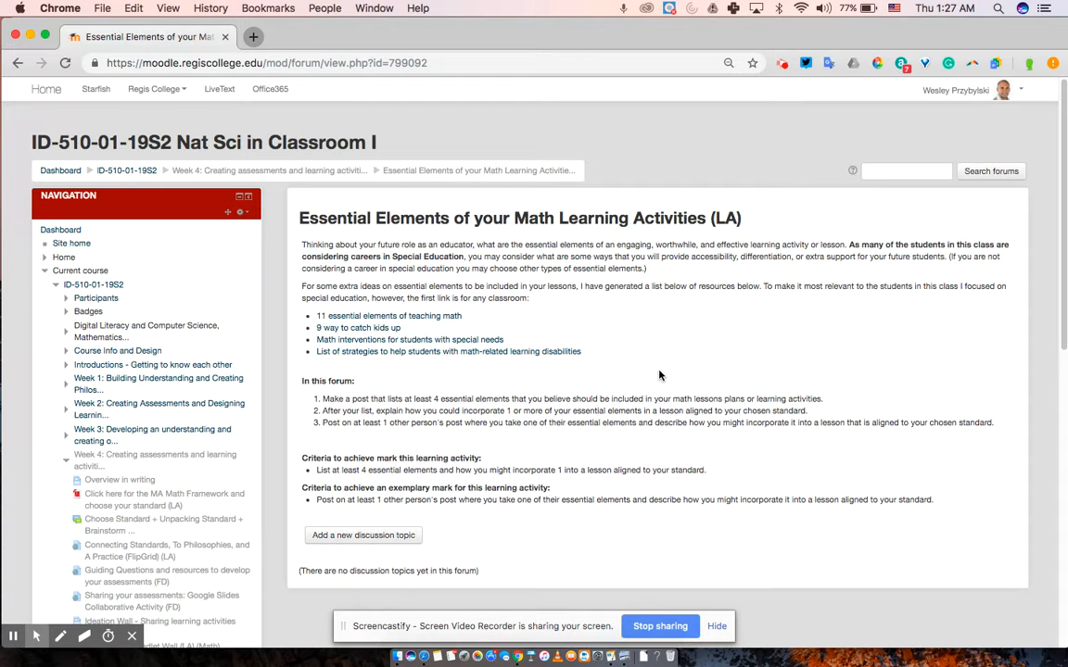